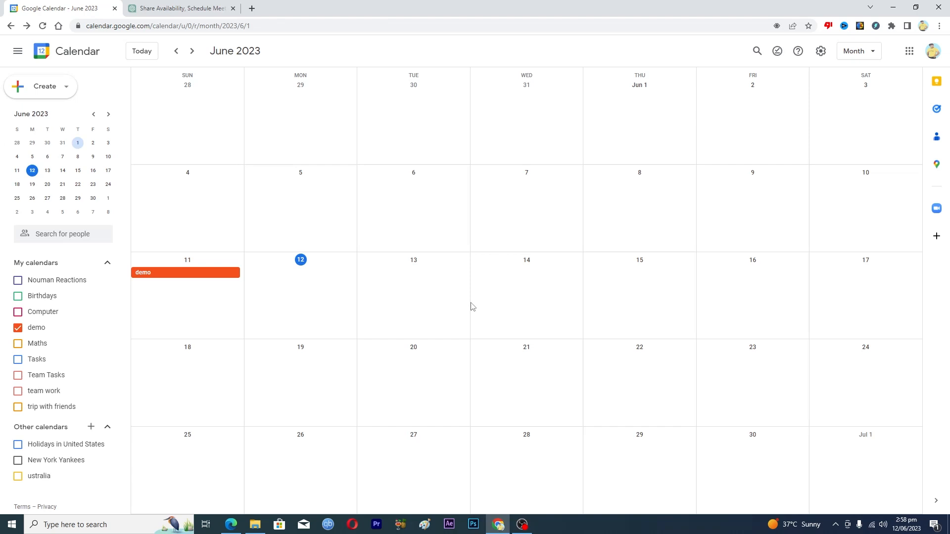
{"action": "mouse_move", "coordinate": [422, 279]}
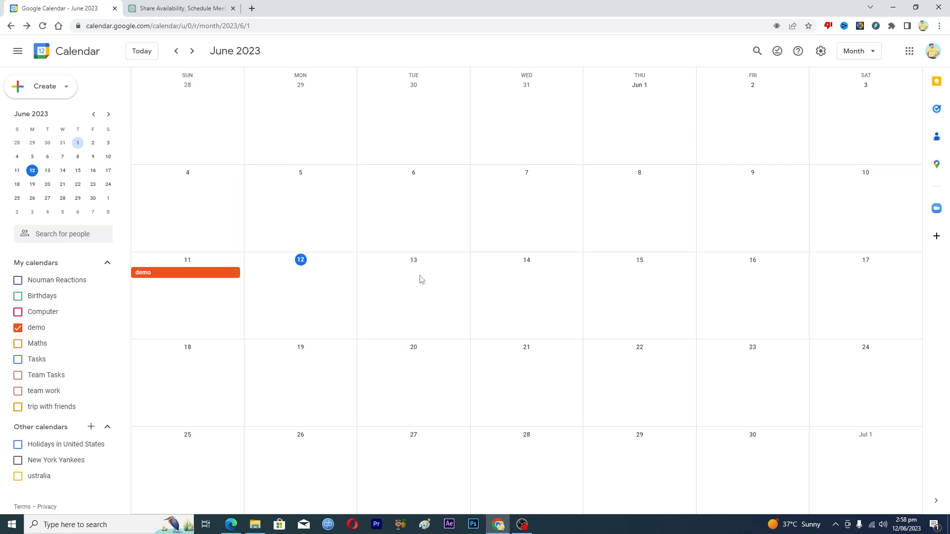
Step: Create a new draft event on Tuesday, June 13 in the June 2023 month view
{"action": "left_click", "coordinate": [414, 278]}
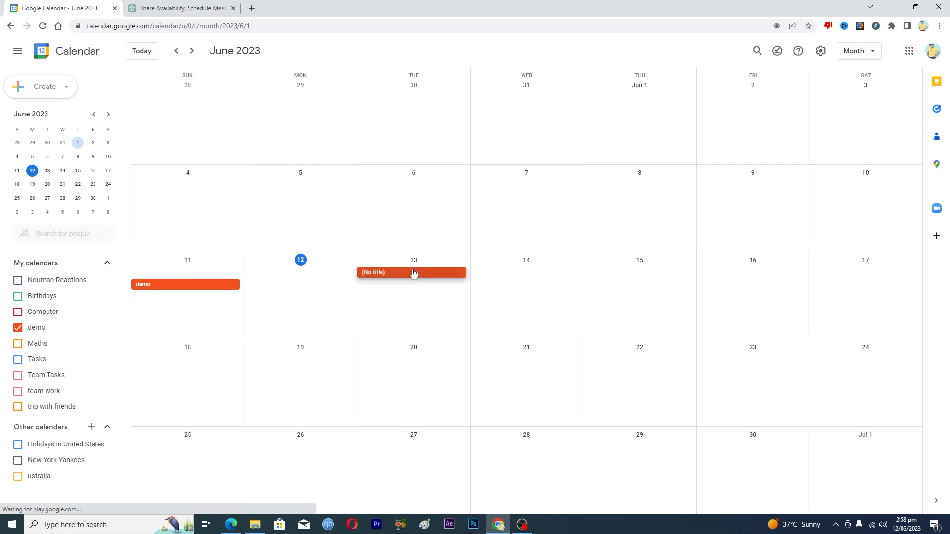
Step: Open the June 13 event's form and title it 'first shift'
{"action": "left_click", "coordinate": [414, 272]}
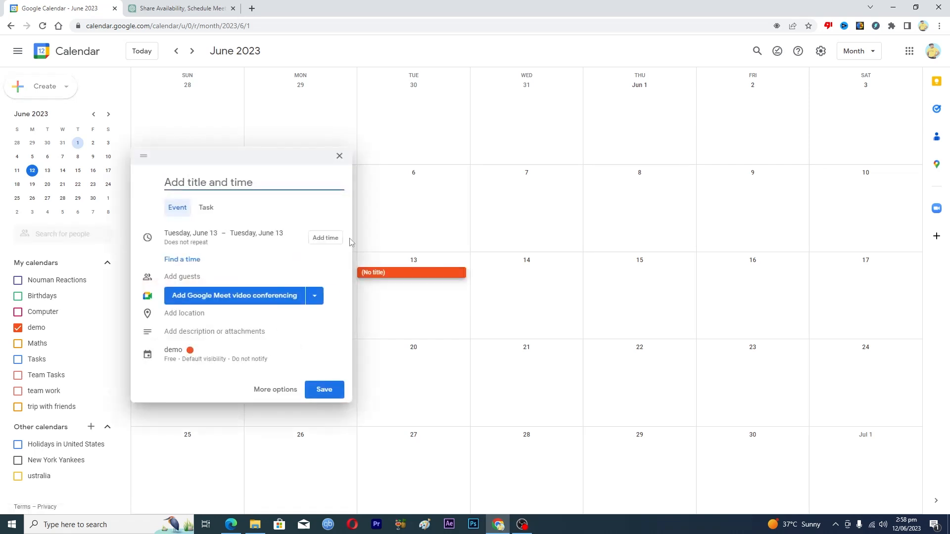
{"action": "left_click", "coordinate": [206, 182]}
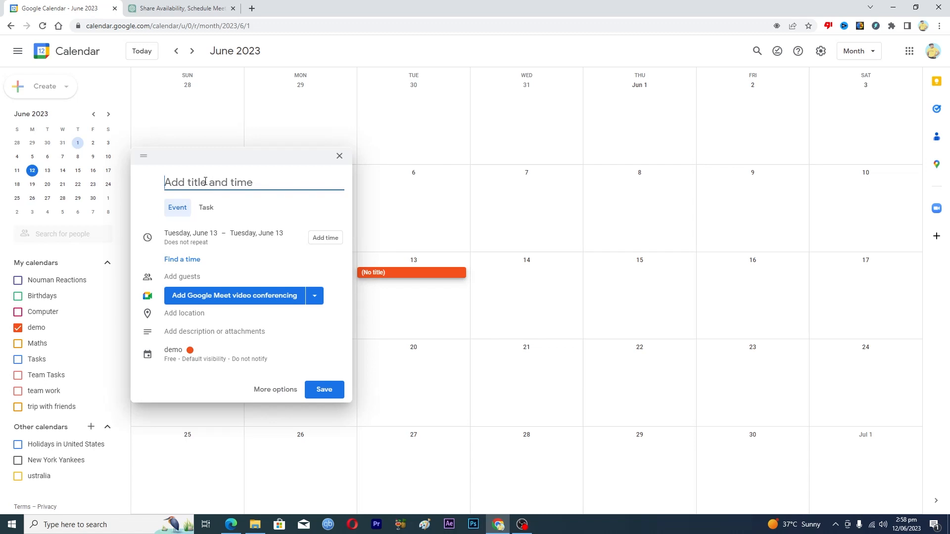
{"action": "type", "text": "first s"}
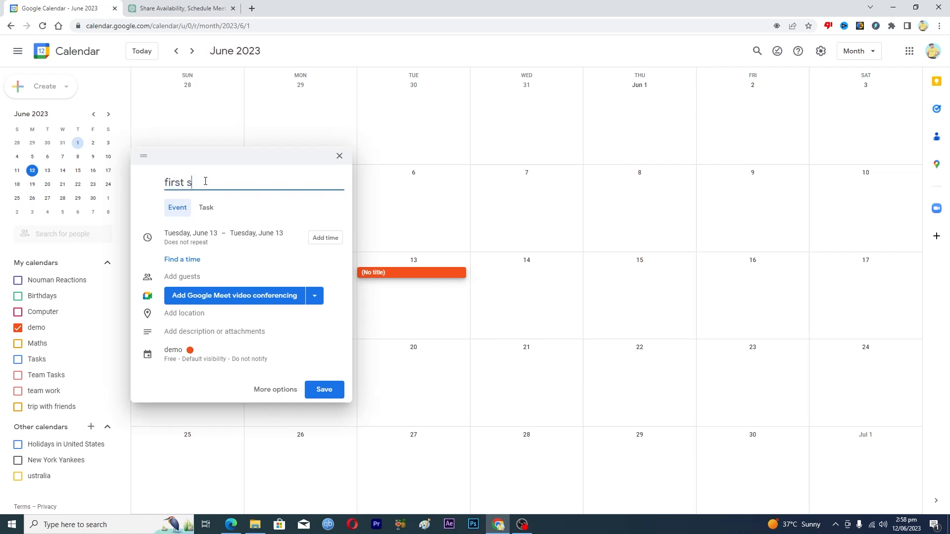
{"action": "type", "text": "hift"}
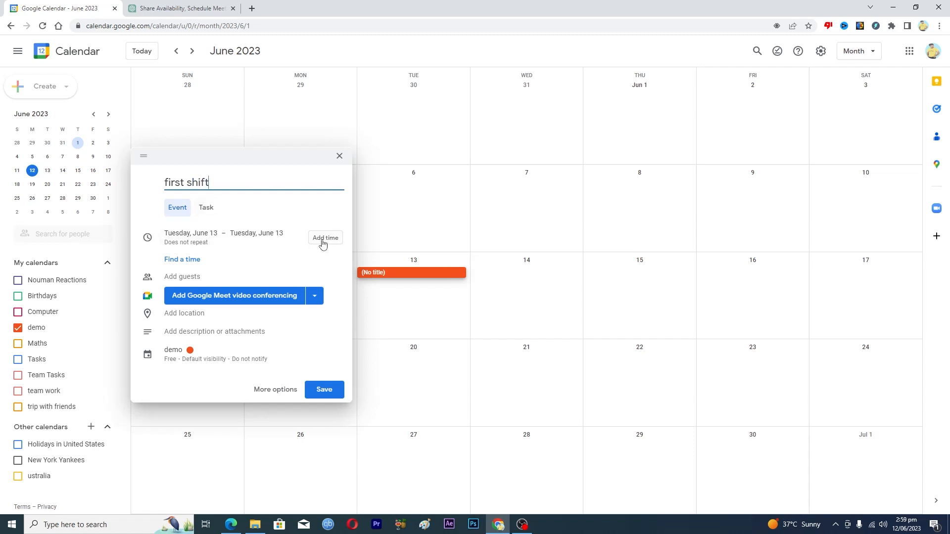
Step: Set the 'first shift' event to start at 7:00am and end at 1:00pm
{"action": "left_click", "coordinate": [325, 237]}
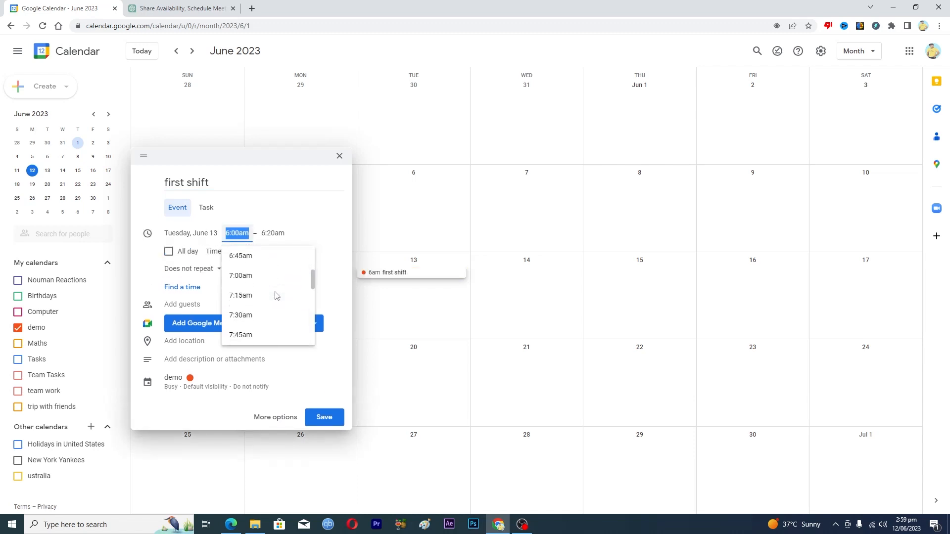
{"action": "left_click", "coordinate": [241, 275]}
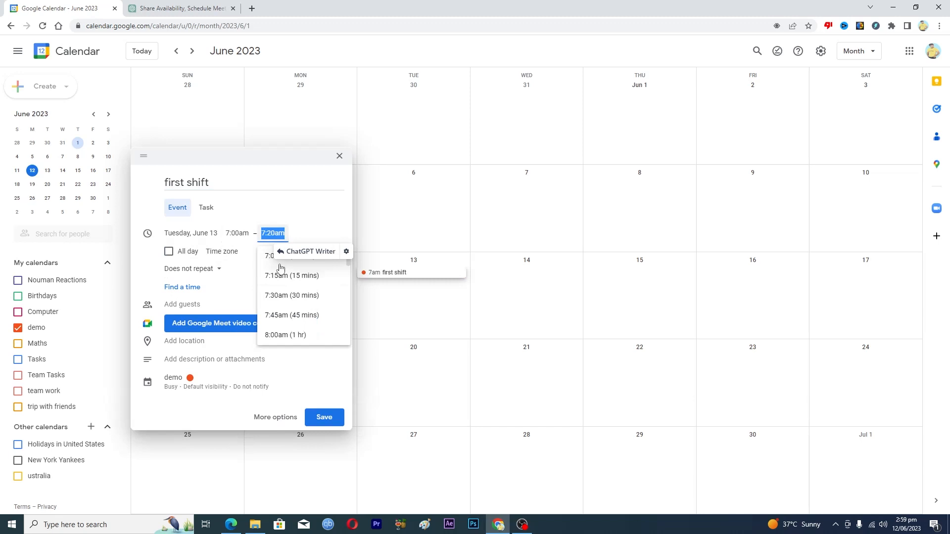
{"action": "scroll", "scroll_direction": "down", "scroll_amount": 3}
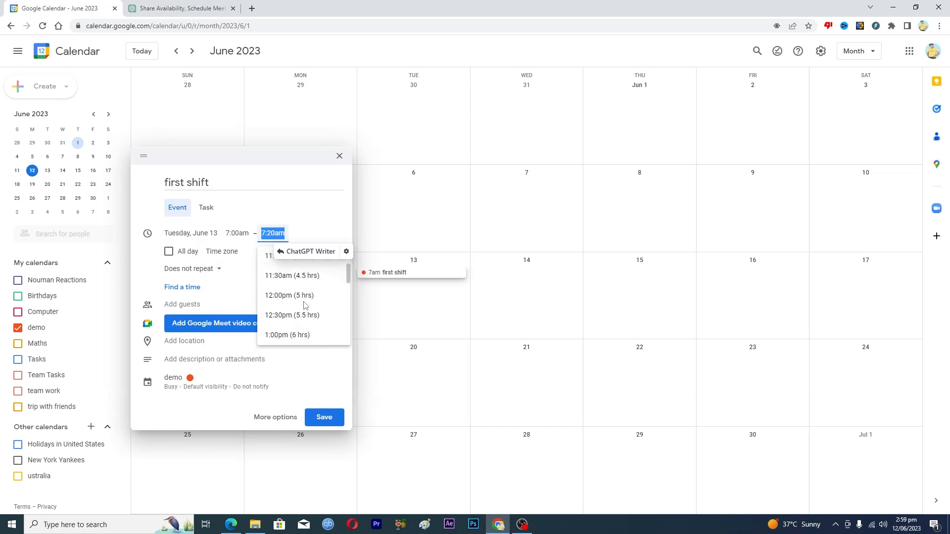
{"action": "left_click", "coordinate": [286, 335]}
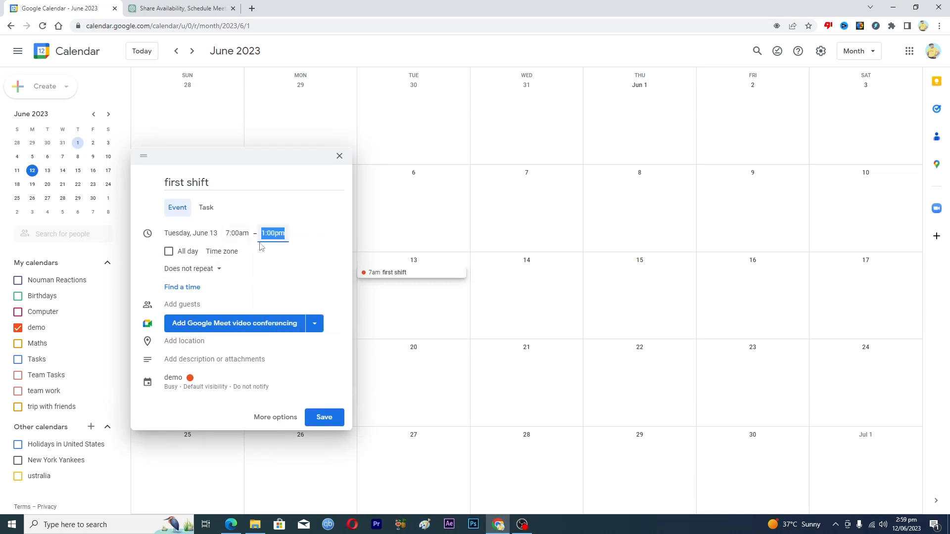
{"action": "mouse_move", "coordinate": [247, 216]}
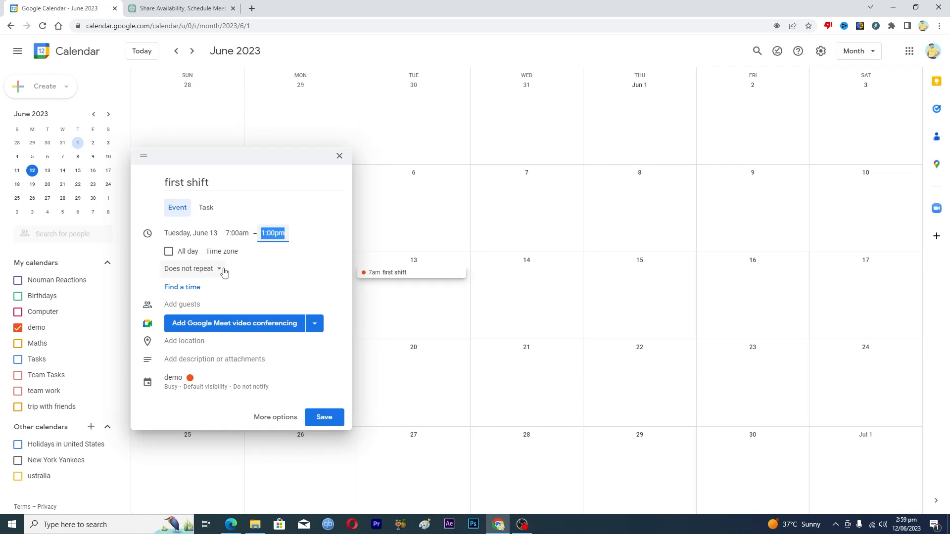
{"action": "mouse_move", "coordinate": [177, 270]}
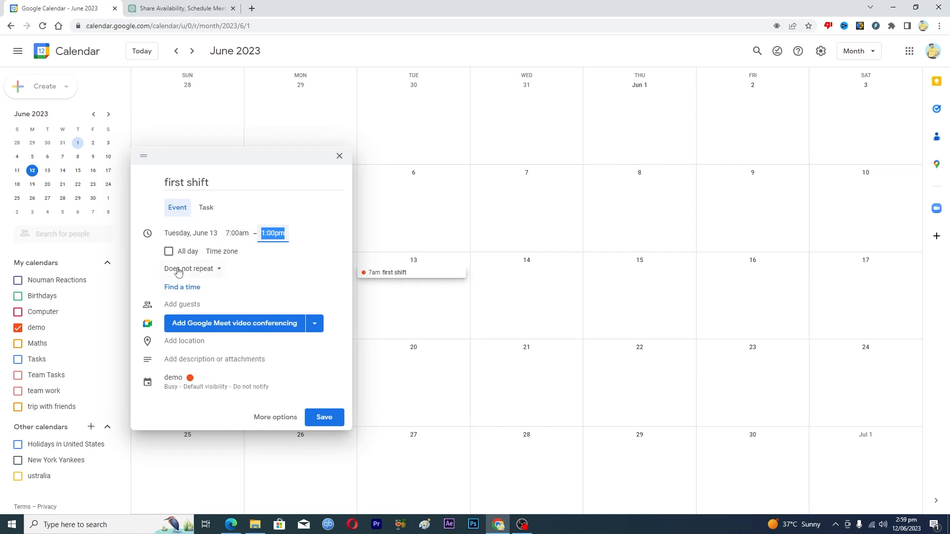
{"action": "mouse_move", "coordinate": [200, 270]}
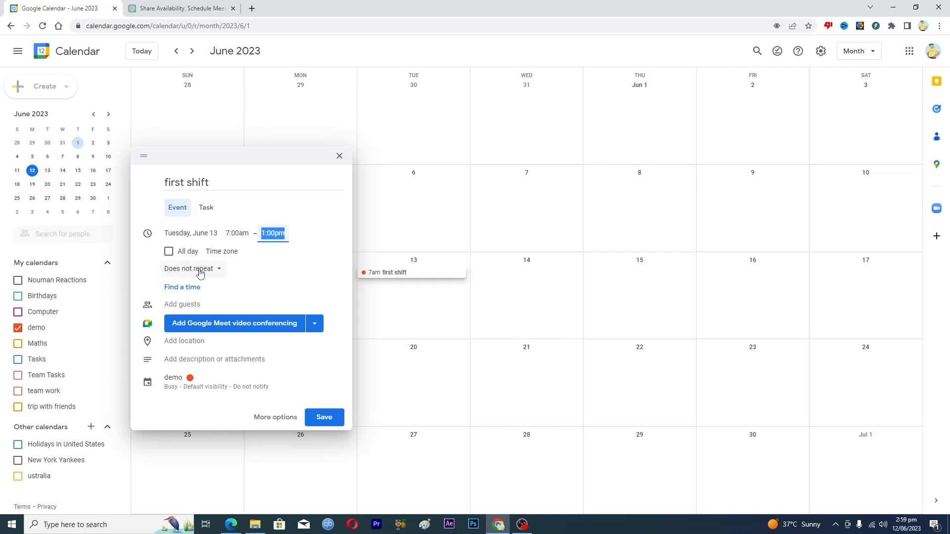
Step: Set 'first shift' to repeat 'Every weekday (Monday to Friday)'
{"action": "left_click", "coordinate": [189, 268]}
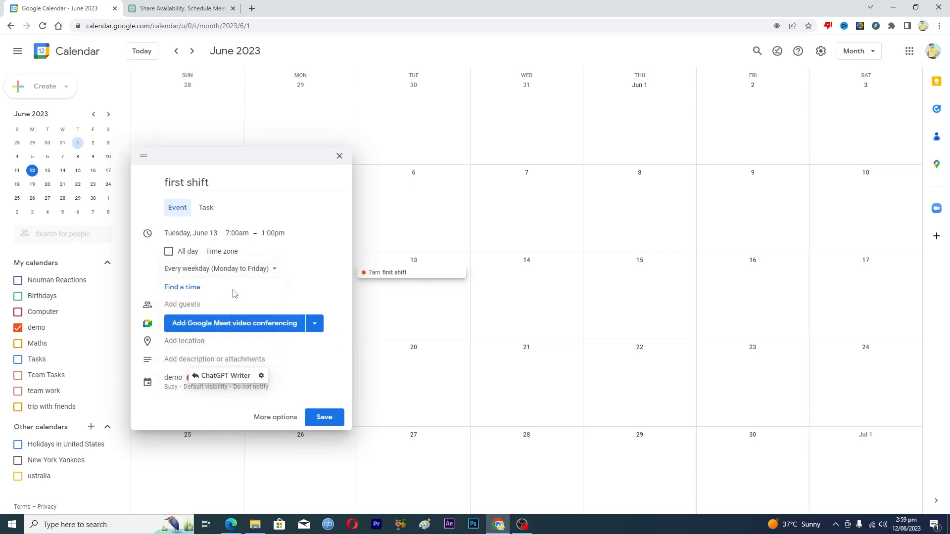
{"action": "left_click", "coordinate": [212, 305]}
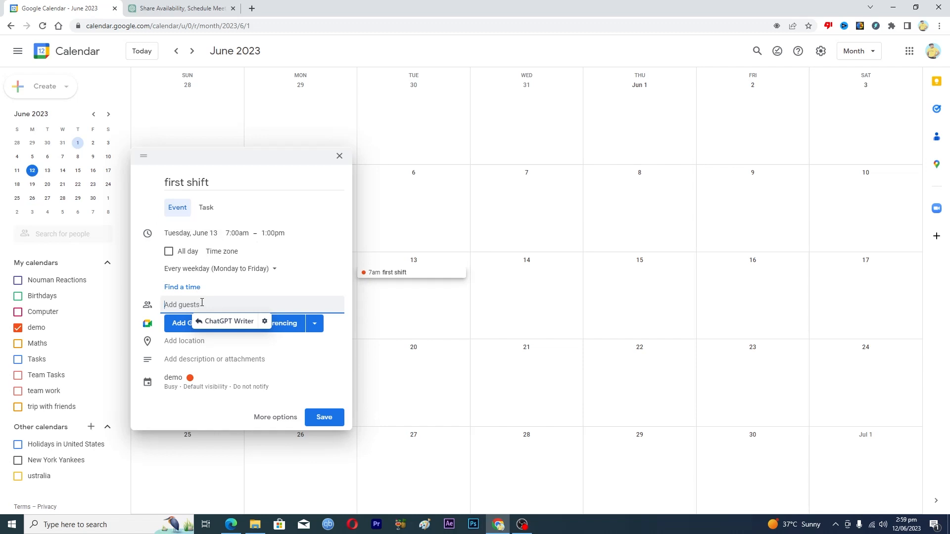
{"action": "mouse_move", "coordinate": [303, 277]}
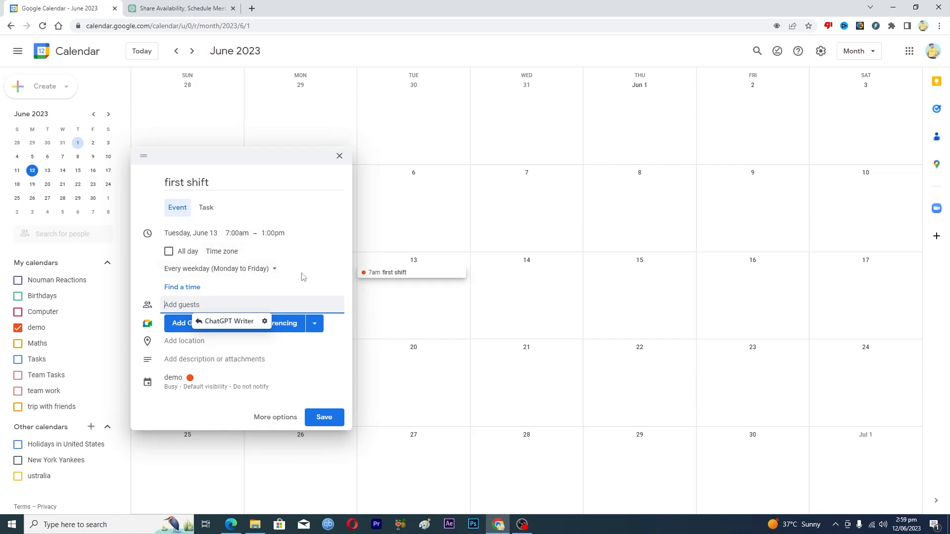
{"action": "mouse_move", "coordinate": [221, 281]}
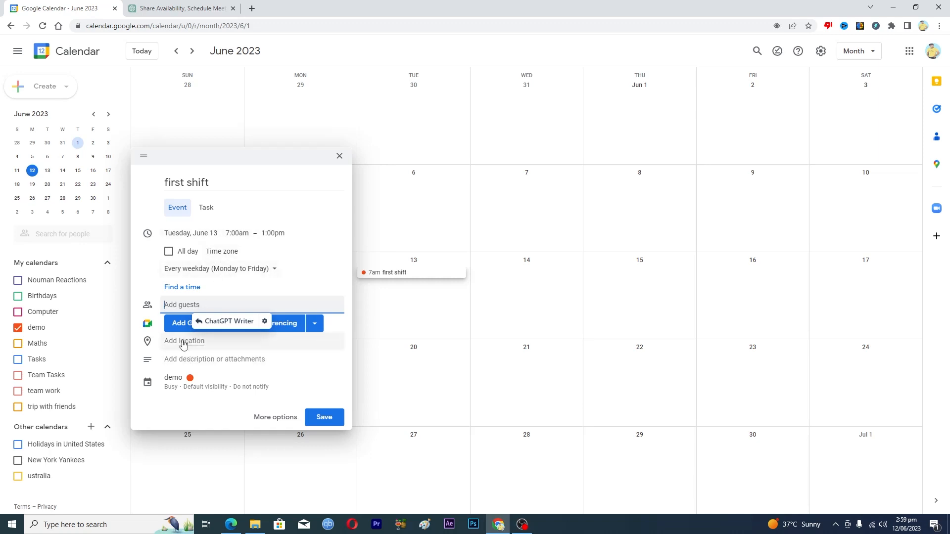
{"action": "mouse_move", "coordinate": [193, 361]}
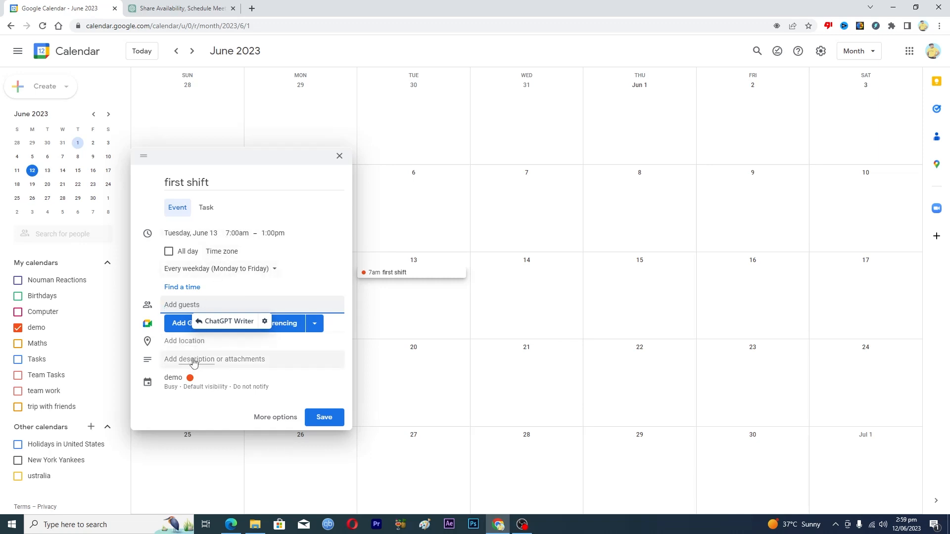
{"action": "mouse_move", "coordinate": [194, 362]}
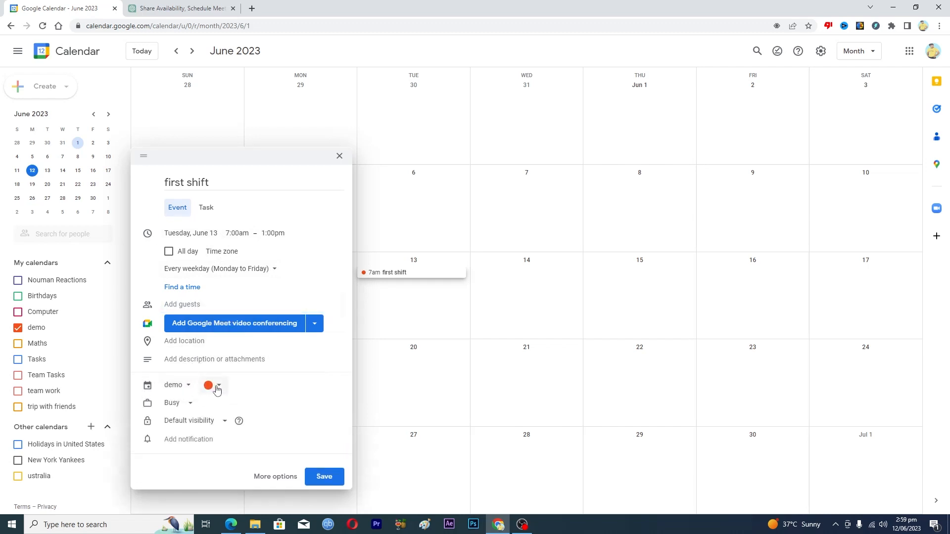
Step: Colour the recurring 'first shift' event tomato red and save it
{"action": "left_click", "coordinate": [220, 385]}
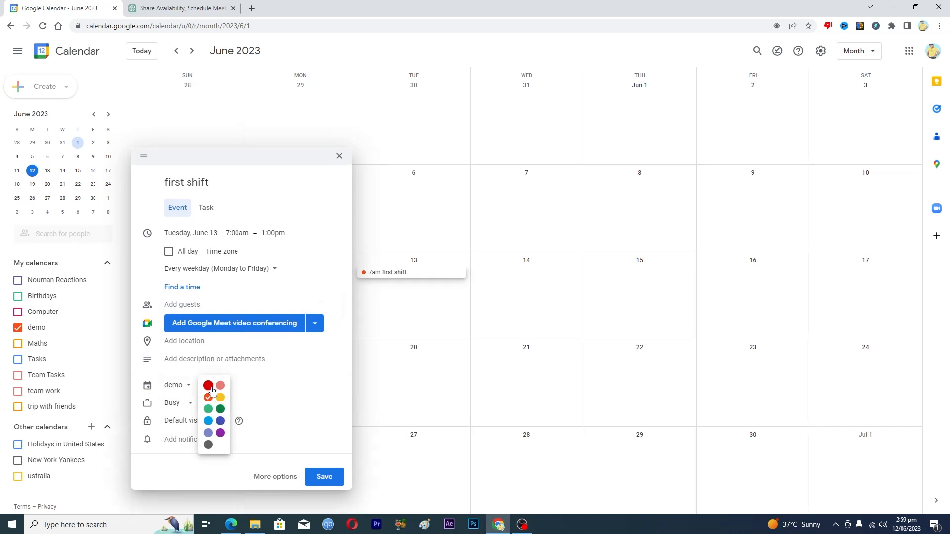
{"action": "mouse_move", "coordinate": [219, 386]}
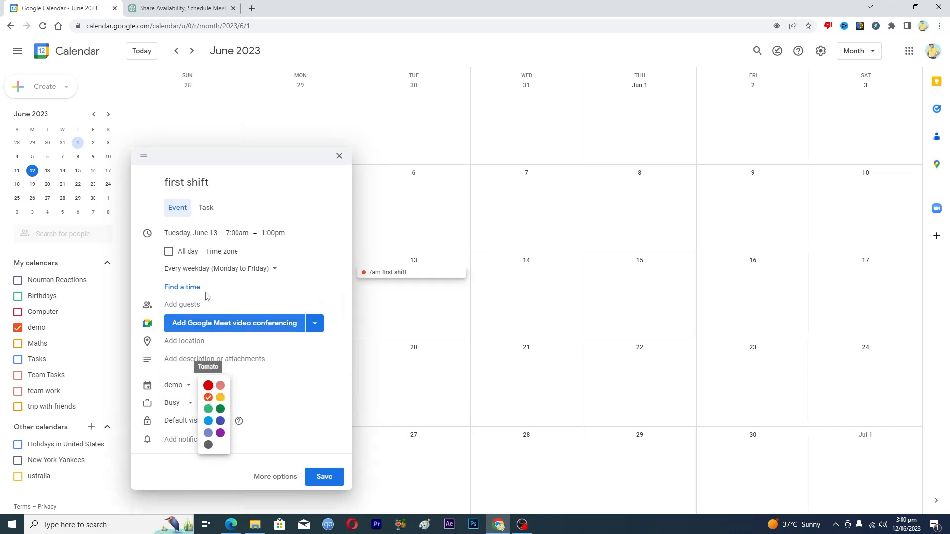
{"action": "left_click", "coordinate": [208, 386]}
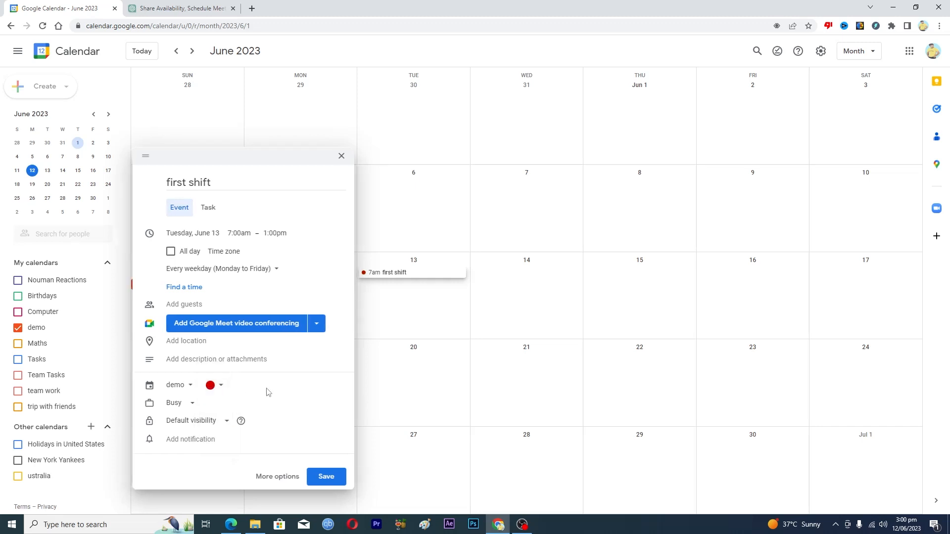
{"action": "left_click", "coordinate": [326, 476]}
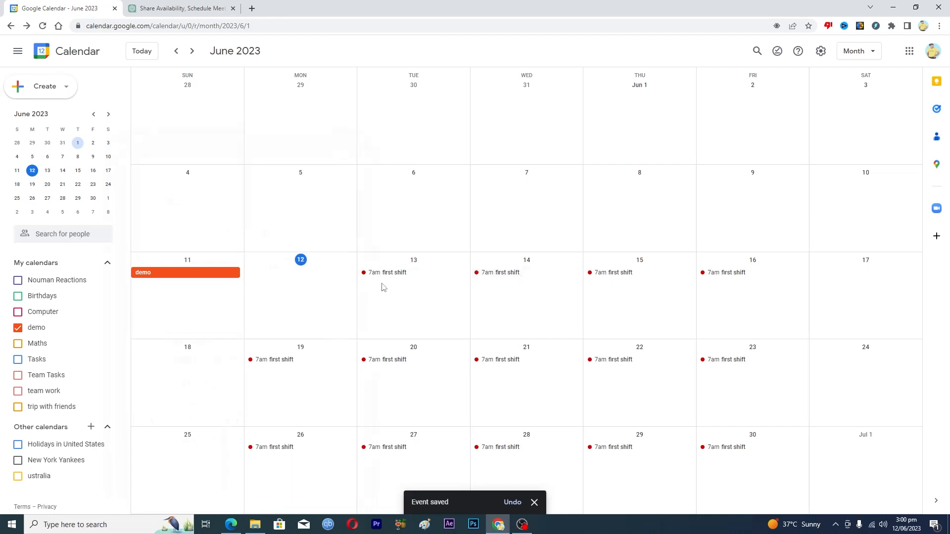
{"action": "mouse_move", "coordinate": [494, 305]}
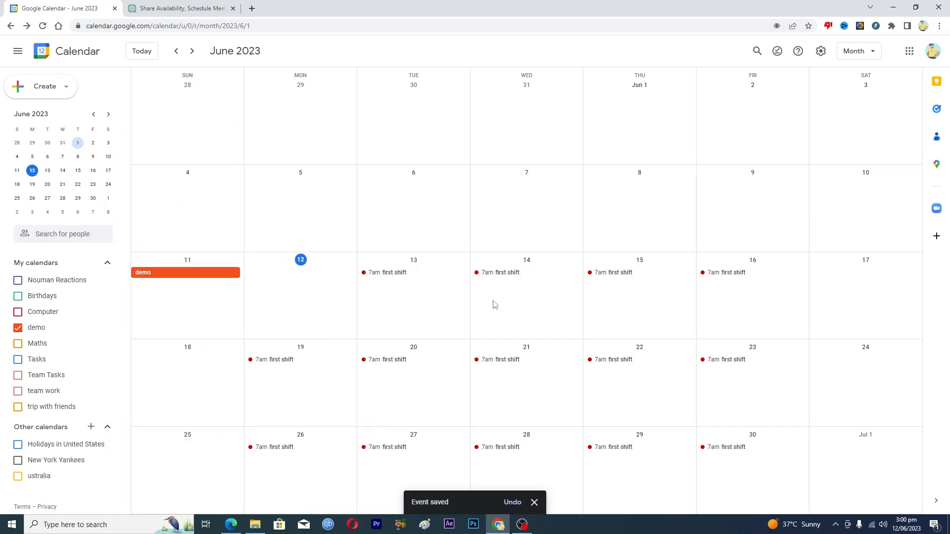
{"action": "mouse_move", "coordinate": [392, 292]}
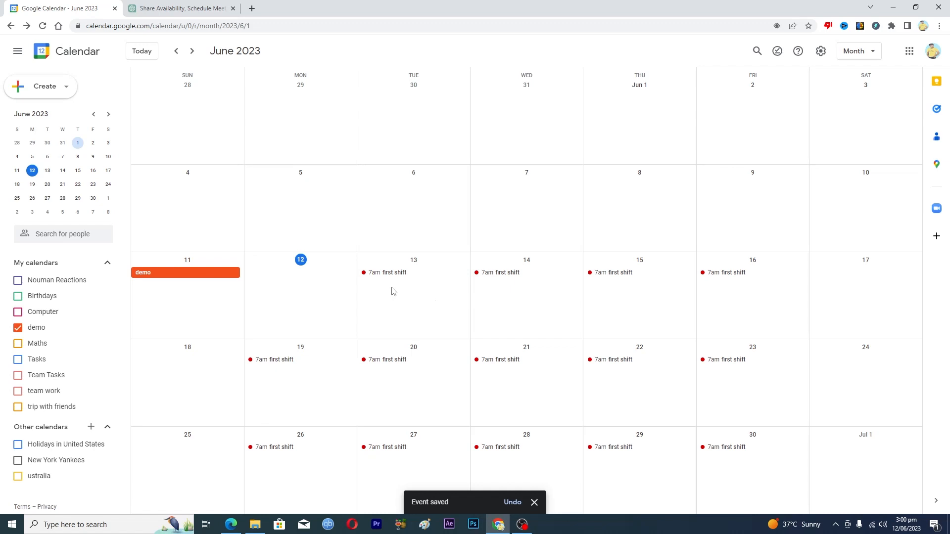
Step: Start a new June 13 event titled '2nd shift'
{"action": "left_click", "coordinate": [413, 295]}
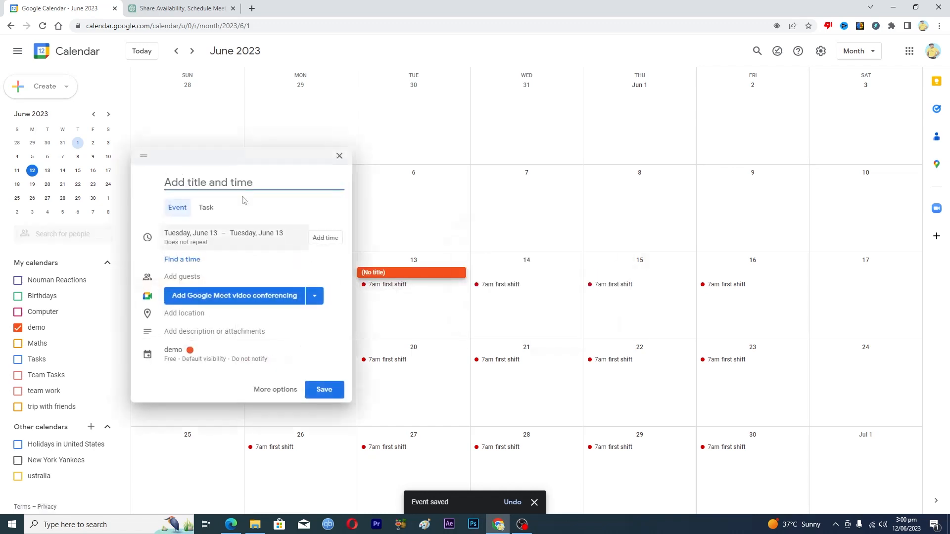
{"action": "type", "text": "2nd"}
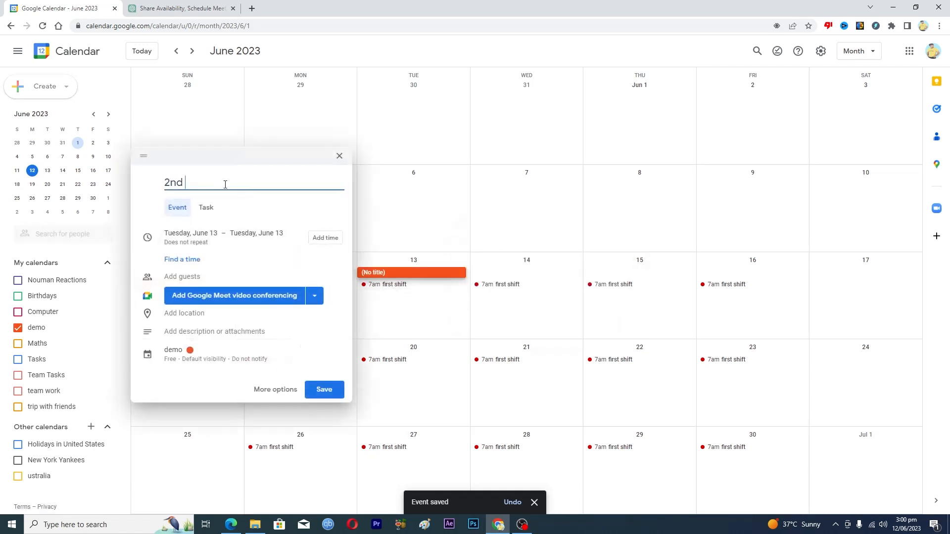
{"action": "type", "text": "shift"}
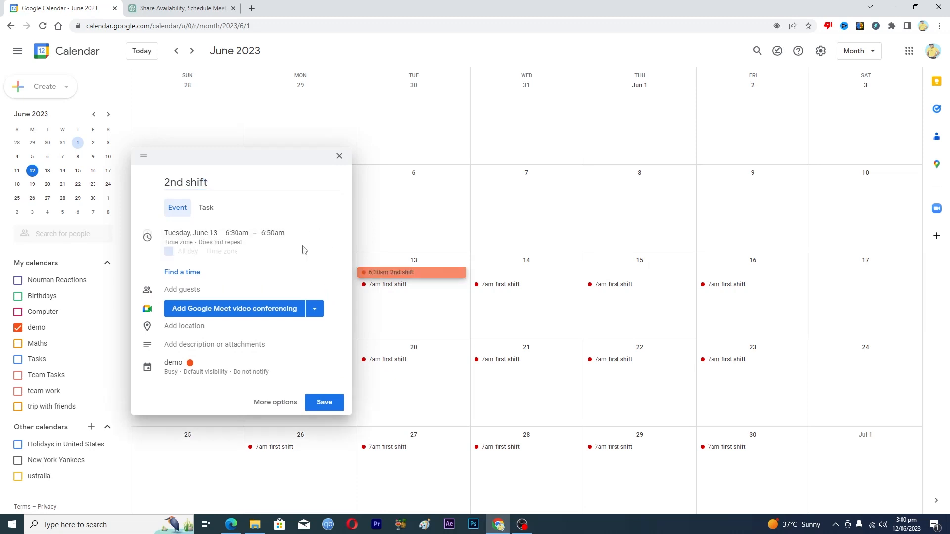
Step: Set the '2nd shift' draft to run from 2:00pm to 8:00pm
{"action": "left_click", "coordinate": [235, 232]}
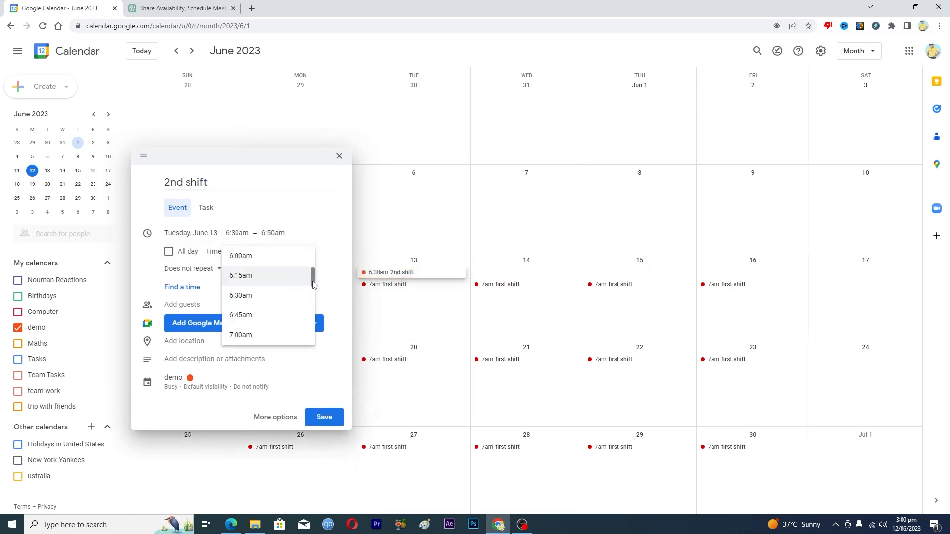
{"action": "scroll", "scroll_direction": "down", "scroll_amount": 3}
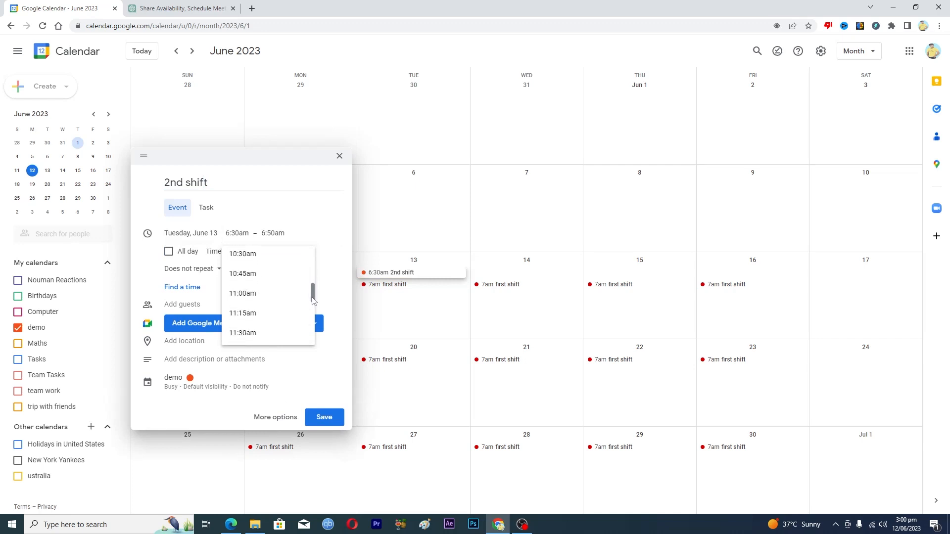
{"action": "scroll", "scroll_direction": "down", "scroll_amount": 3}
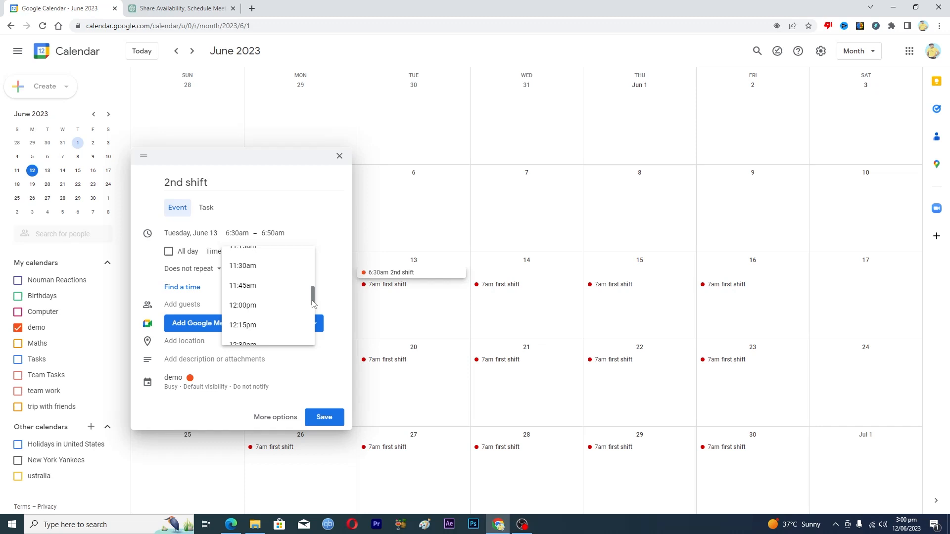
{"action": "scroll", "scroll_direction": "down", "scroll_amount": 3}
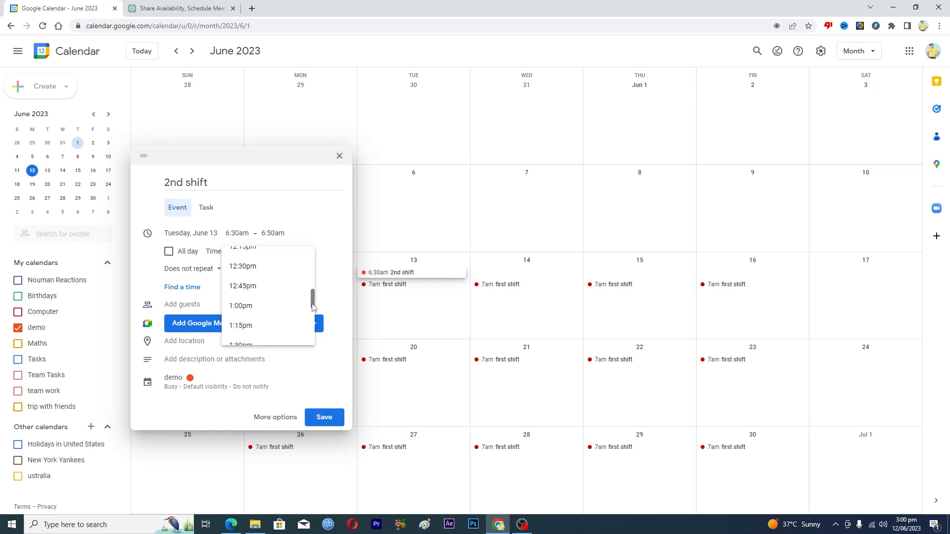
{"action": "scroll", "scroll_direction": "down", "scroll_amount": 3}
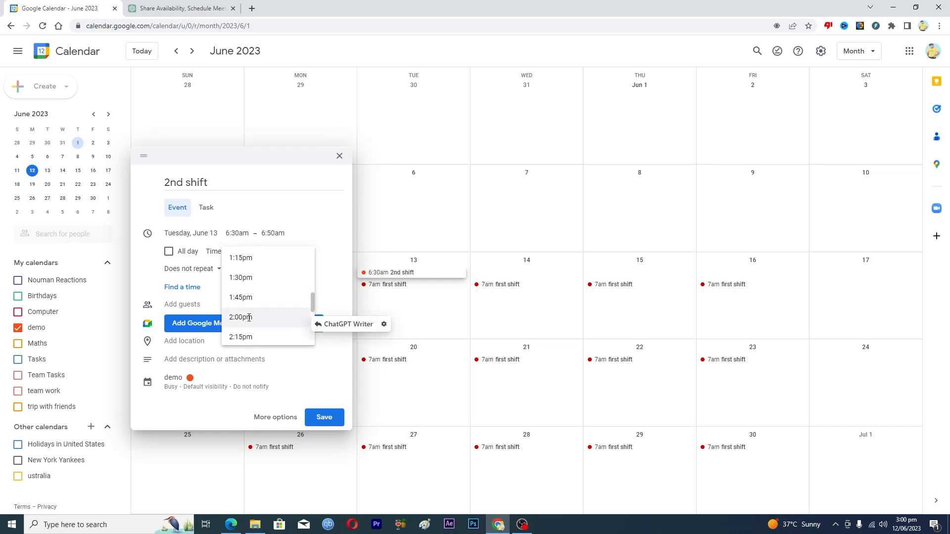
{"action": "left_click", "coordinate": [241, 318]}
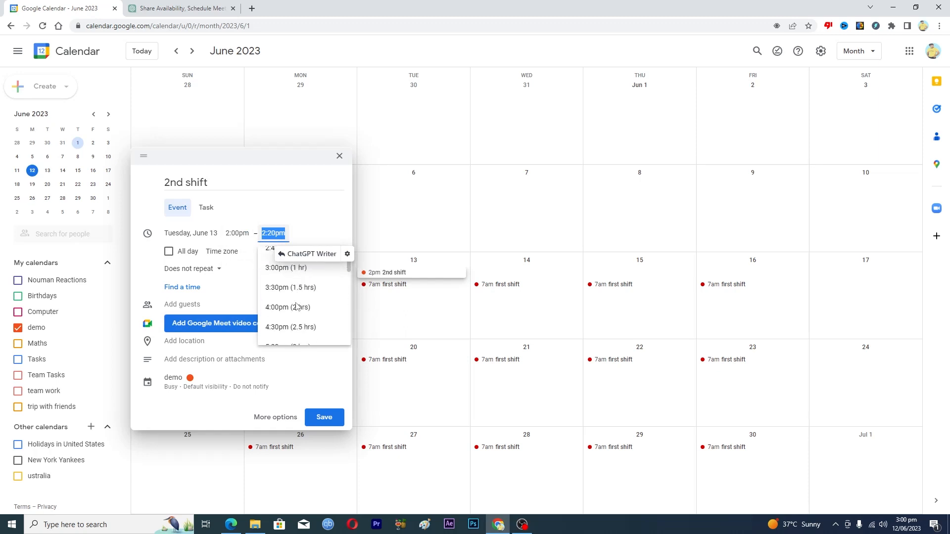
{"action": "scroll", "scroll_direction": "down", "scroll_amount": 3}
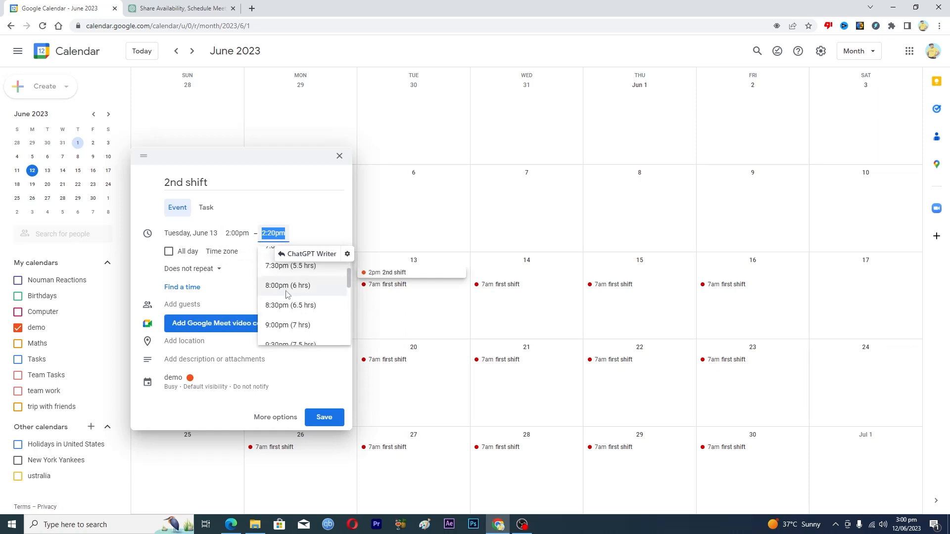
{"action": "left_click", "coordinate": [286, 285]}
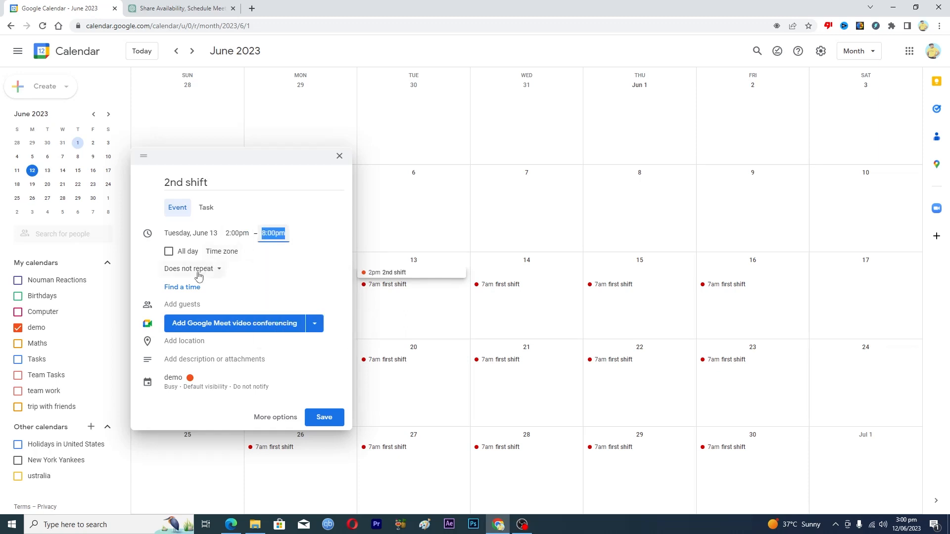
Step: Make '2nd shift' repeat every weekday, colour it yellow, and save
{"action": "left_click", "coordinate": [189, 268]}
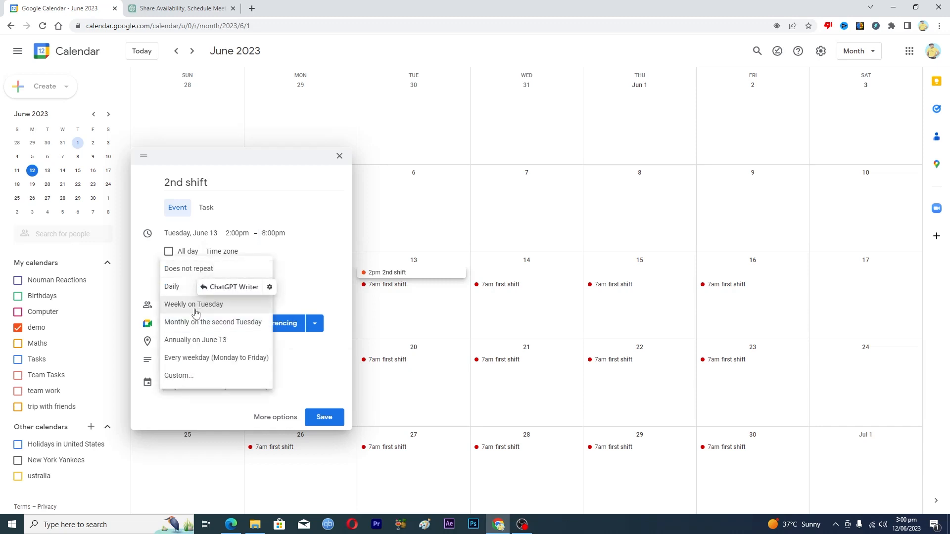
{"action": "left_click", "coordinate": [215, 358]}
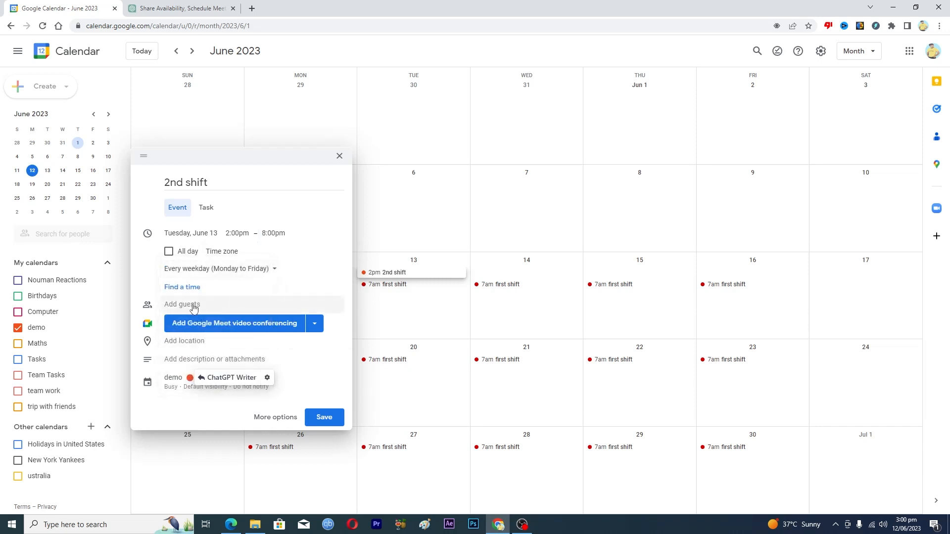
{"action": "left_click", "coordinate": [194, 304]}
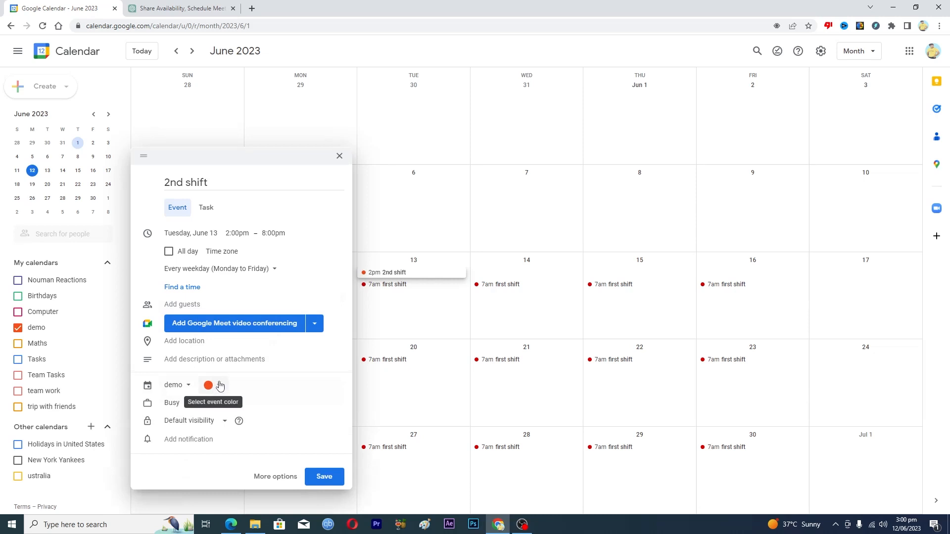
{"action": "left_click", "coordinate": [208, 386]}
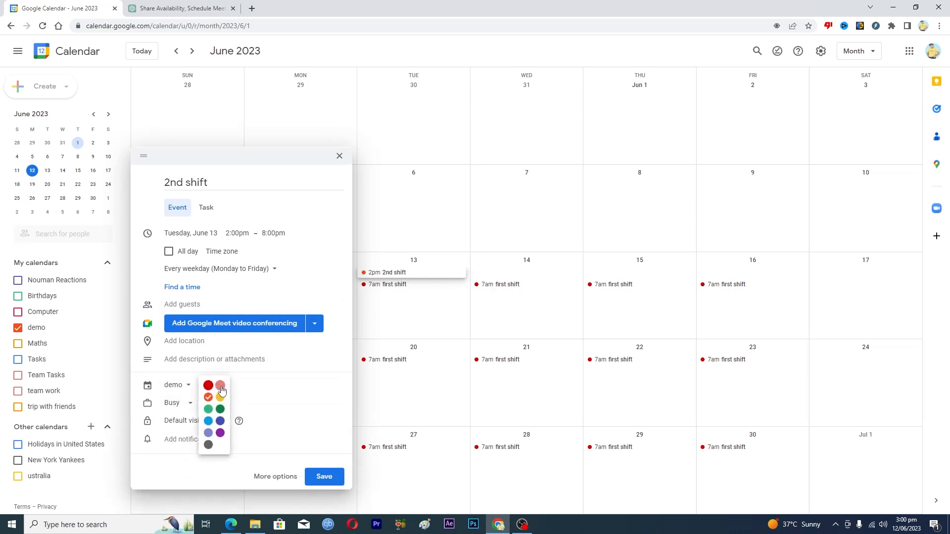
{"action": "left_click", "coordinate": [220, 385]}
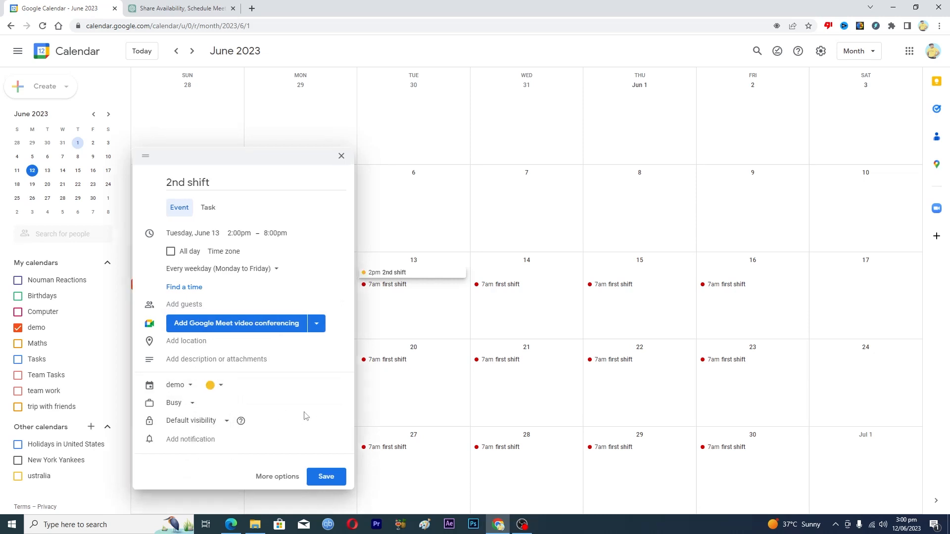
{"action": "left_click", "coordinate": [326, 477]}
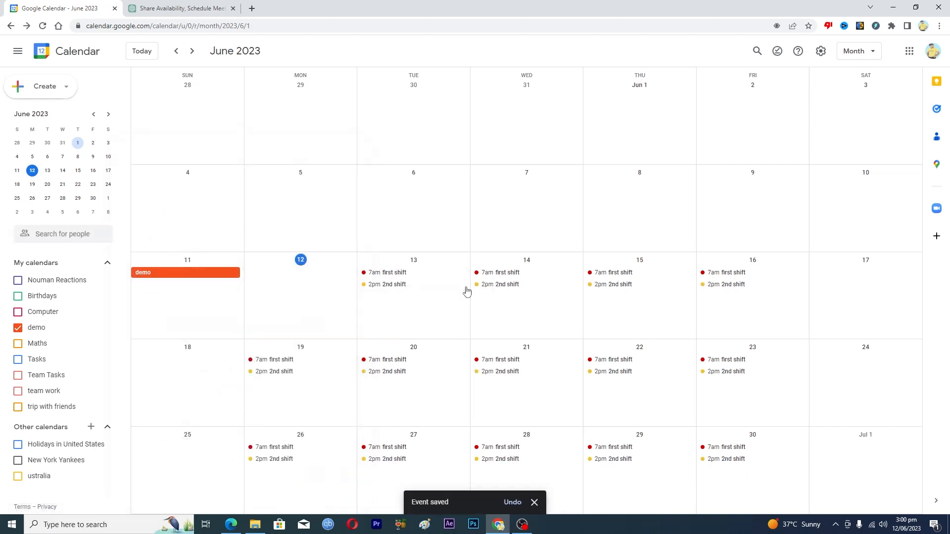
{"action": "mouse_move", "coordinate": [381, 296]}
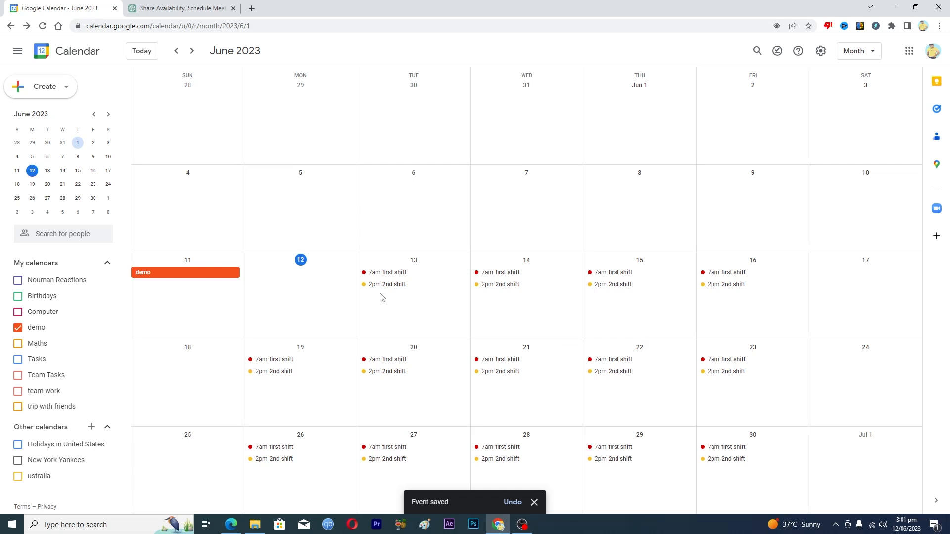
{"action": "mouse_move", "coordinate": [385, 288]}
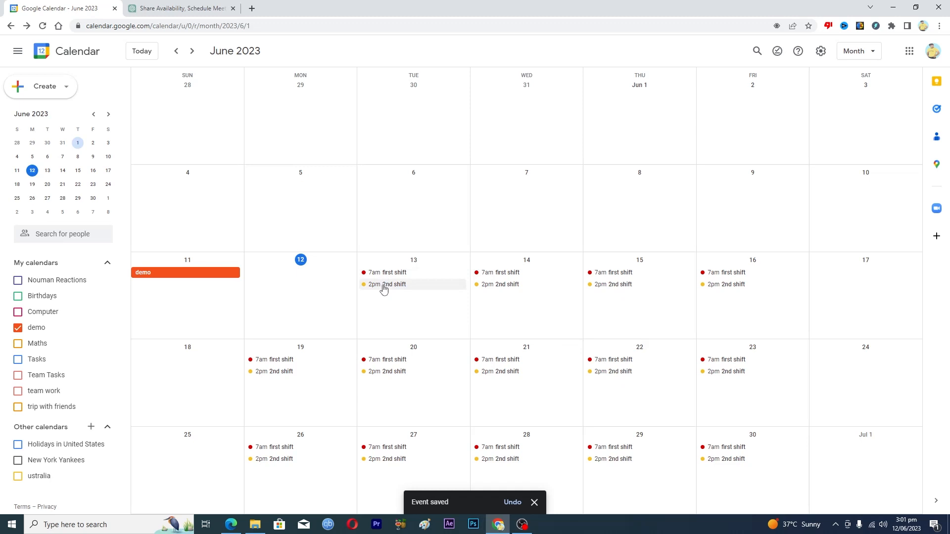
{"action": "left_click", "coordinate": [534, 503]}
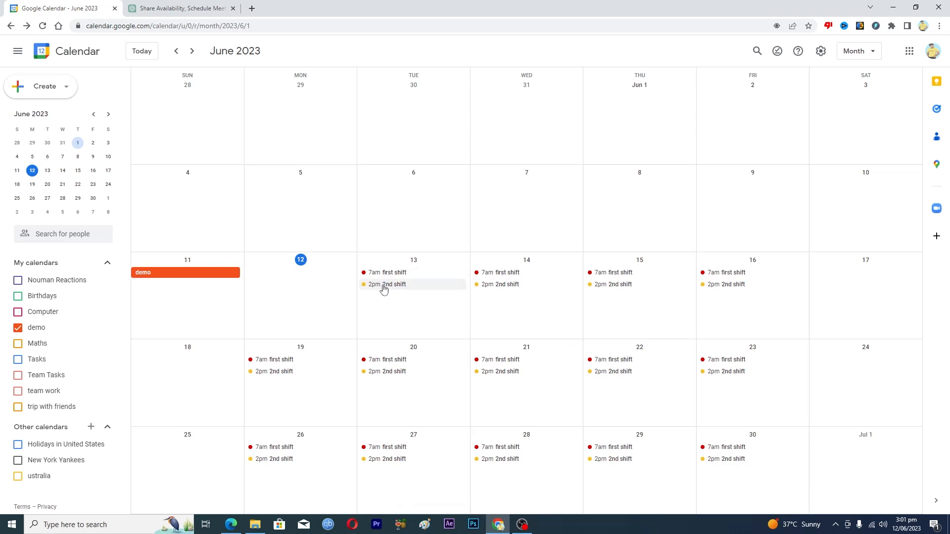
{"action": "mouse_move", "coordinate": [341, 4]}
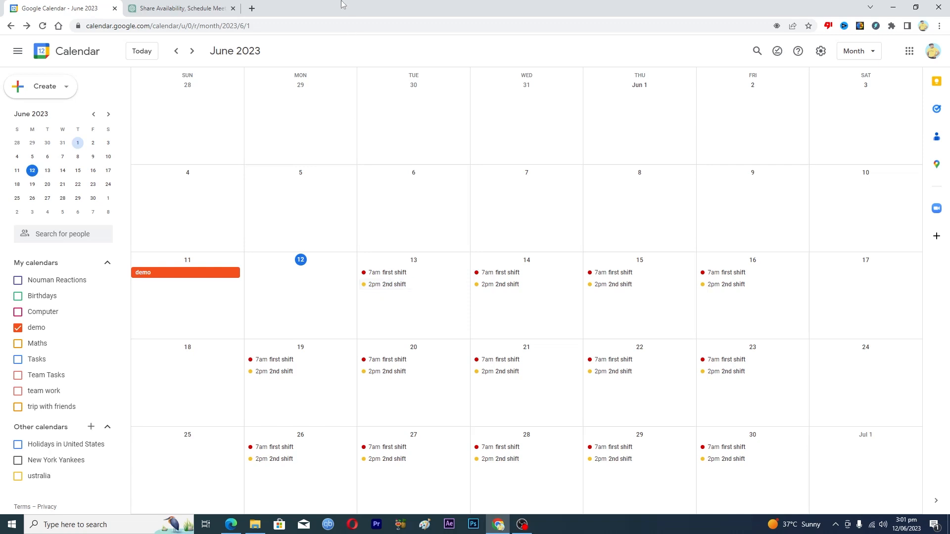